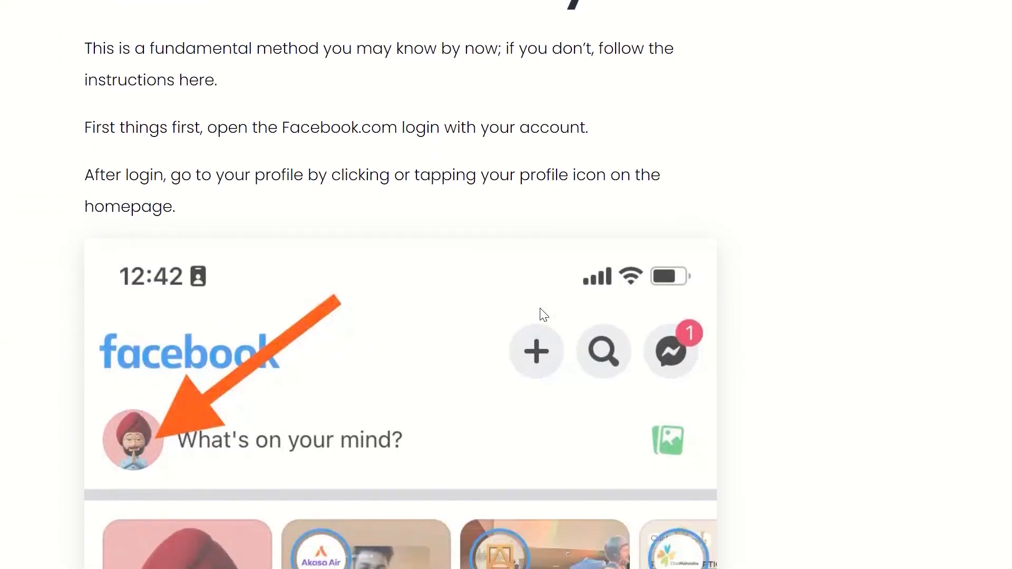
Scroll down through the Facebook friend-removal article toward the Browserflow link.
scroll("down", 3)
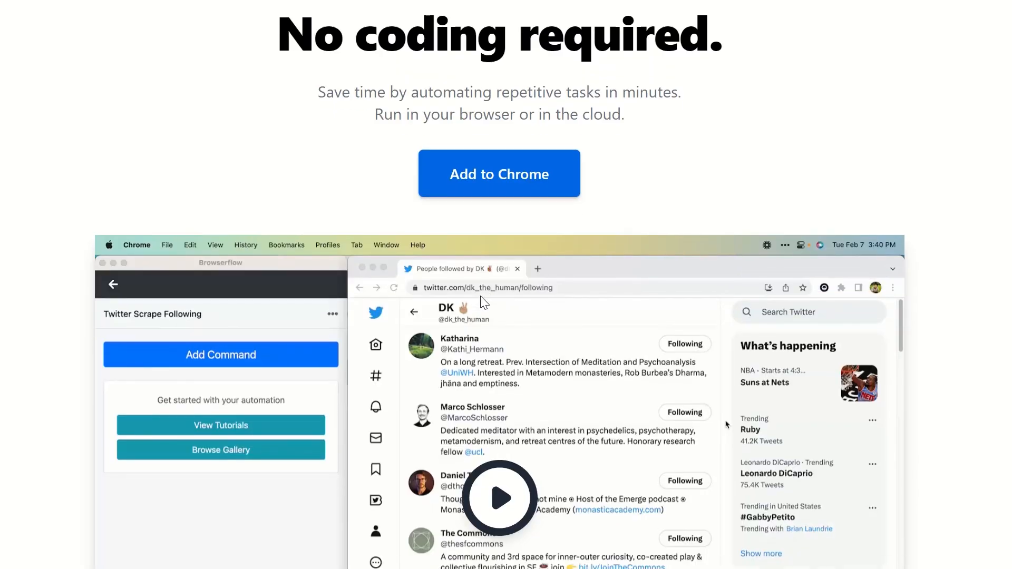
scroll("down", 3)
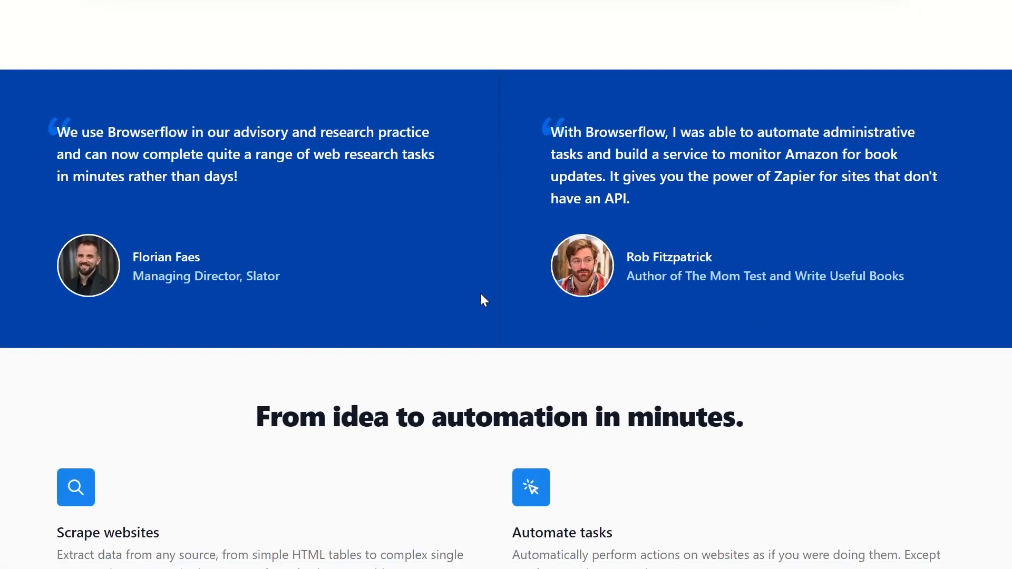
scroll("down", 3)
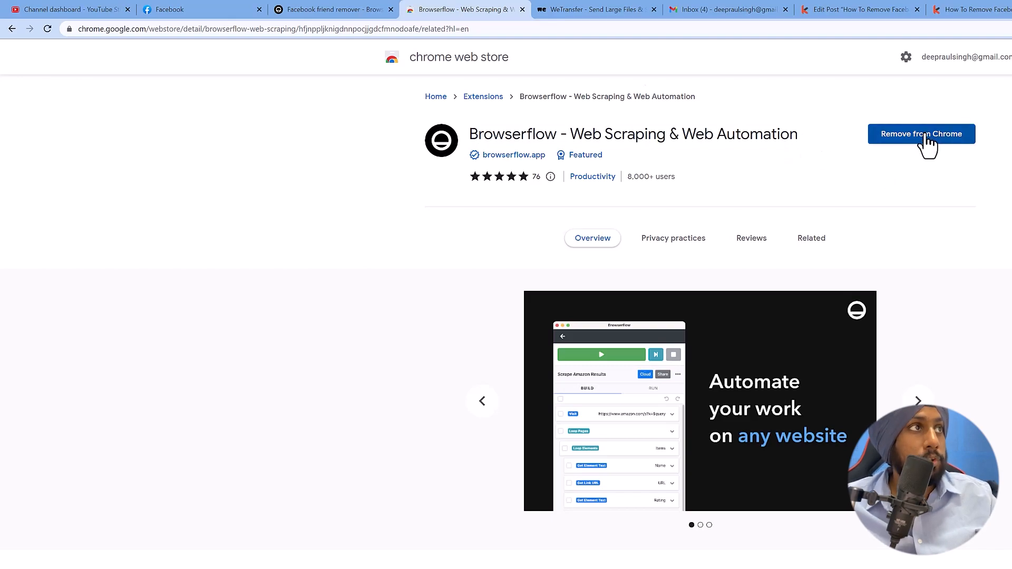
mouse_move(928, 143)
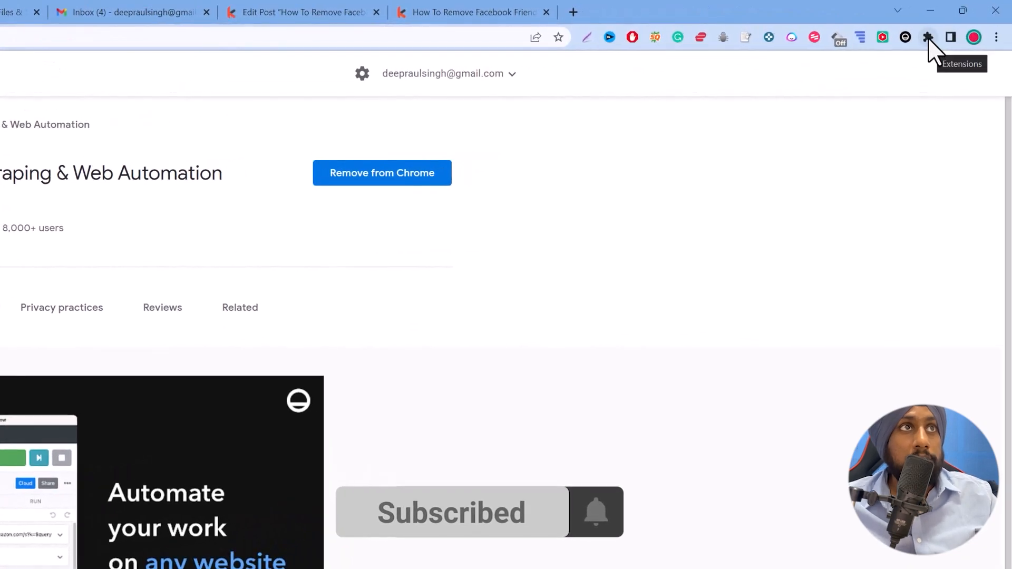
Pin Browserflow in Chrome's Extensions list and bring up its extension page.
left_click(928, 37)
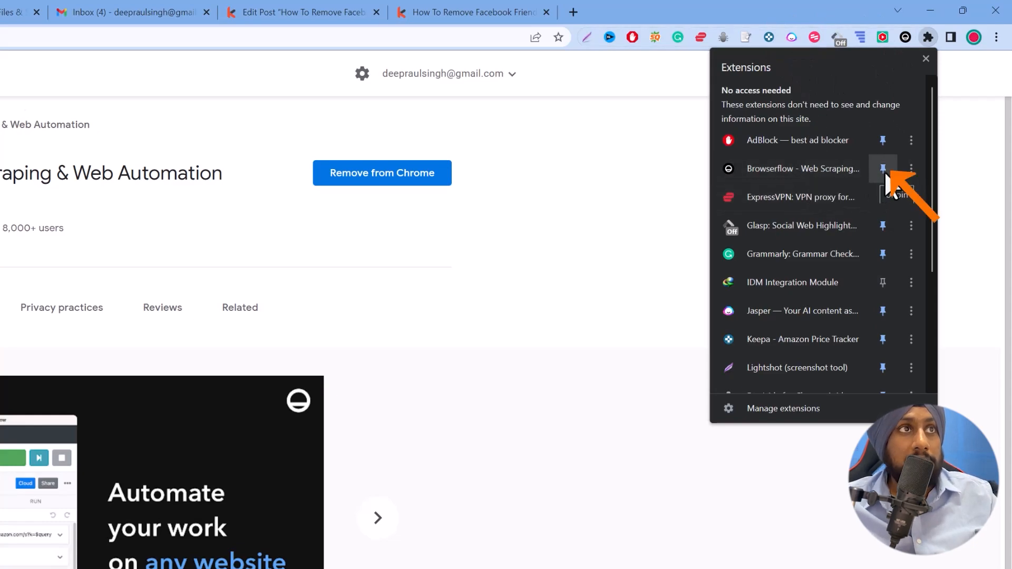
left_click(883, 168)
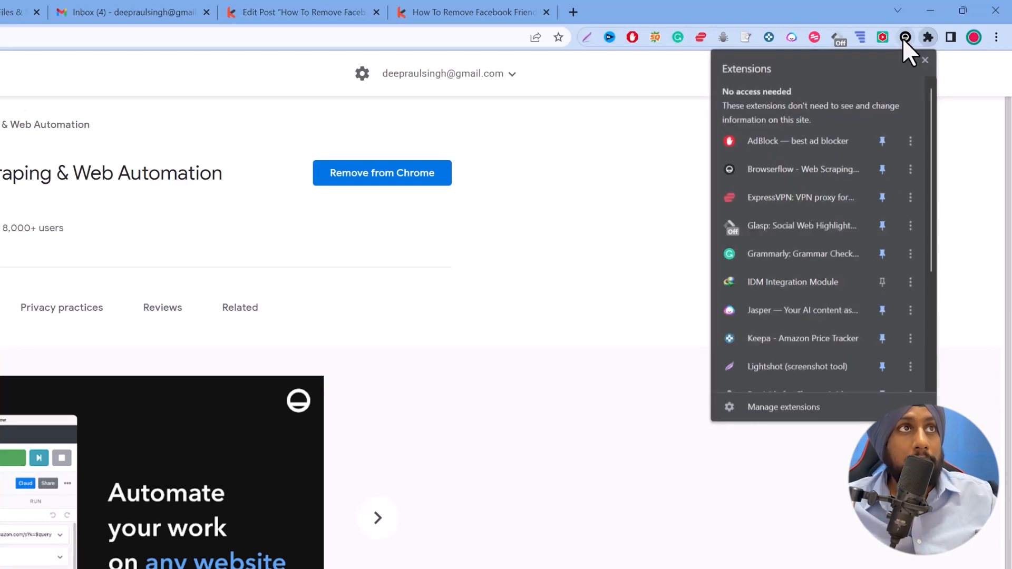
left_click(803, 169)
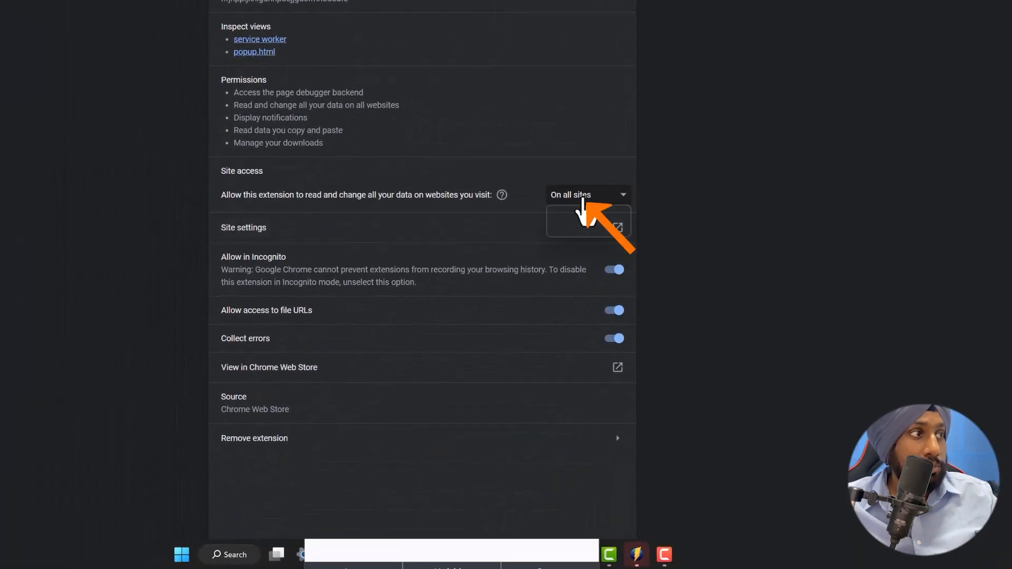
mouse_move(423, 217)
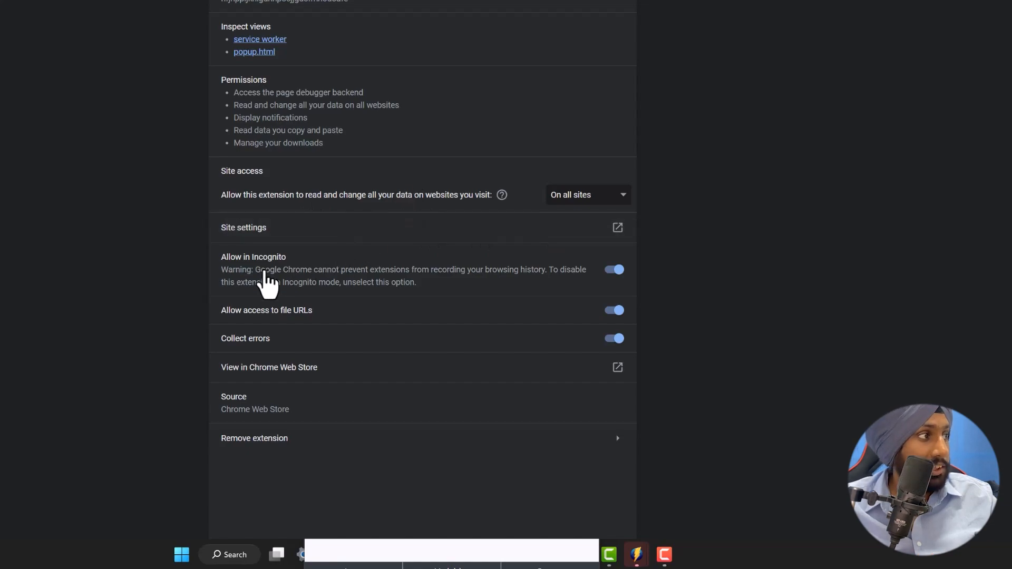
mouse_move(217, 288)
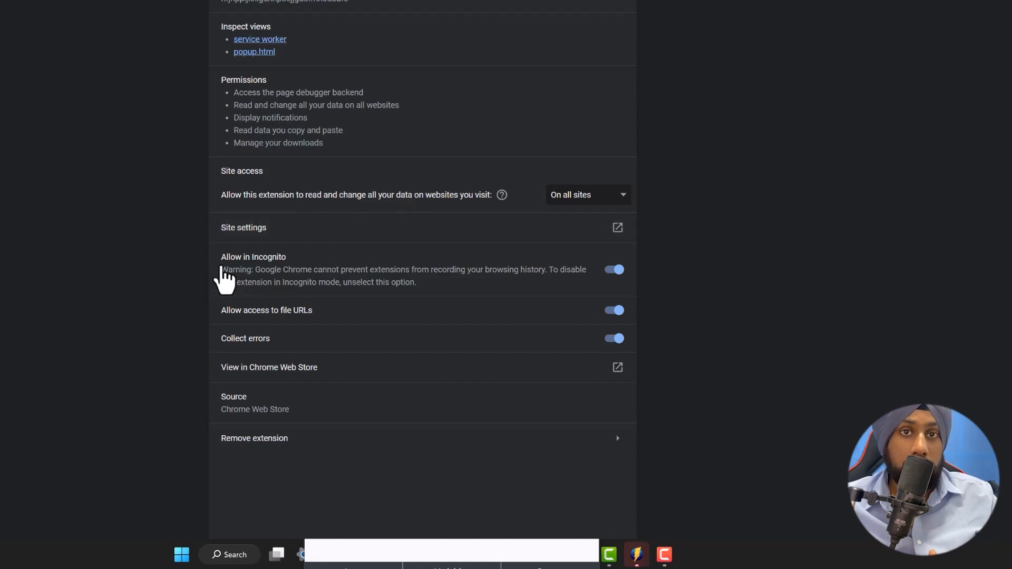
mouse_move(237, 293)
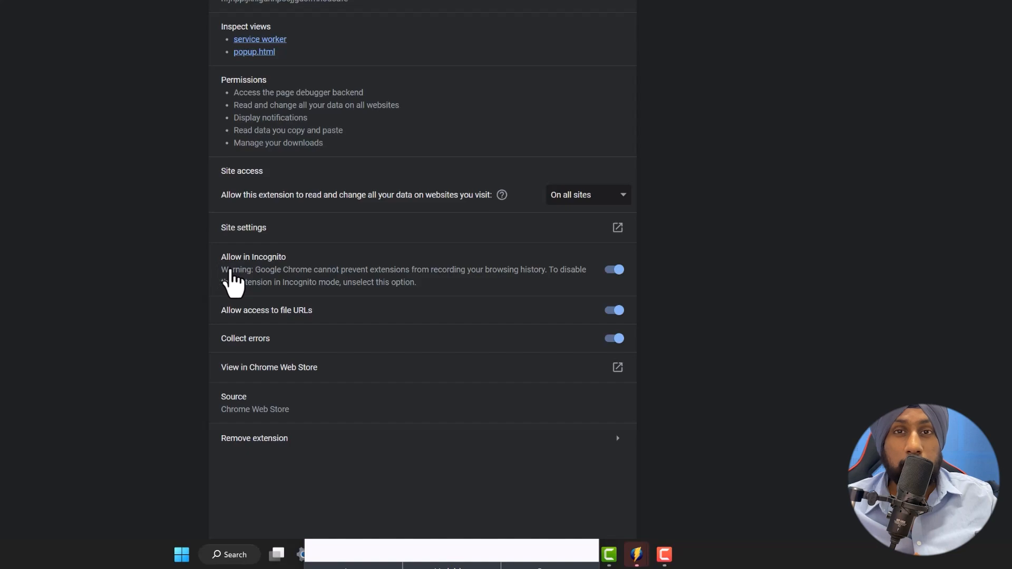
mouse_move(743, 255)
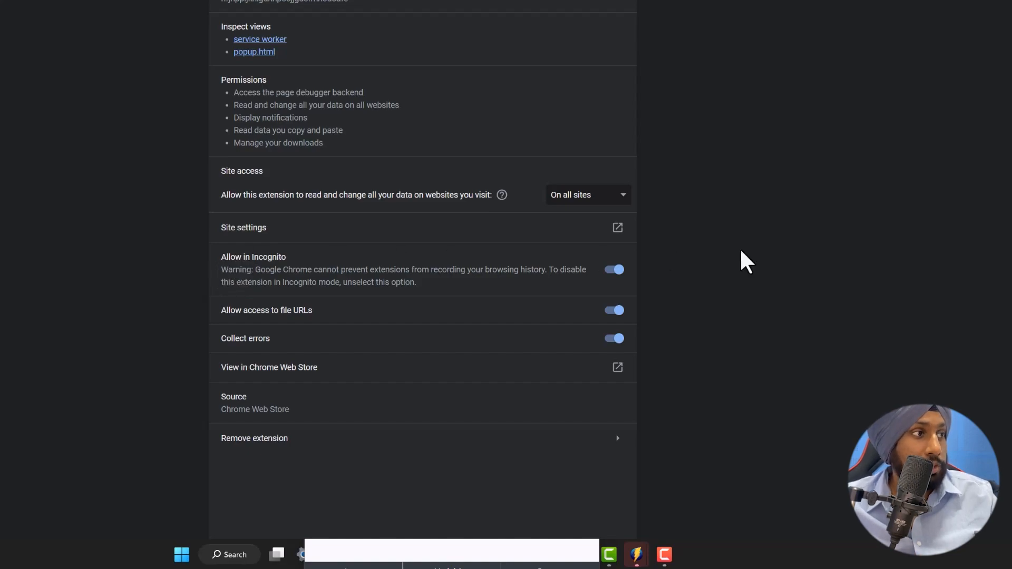
mouse_move(270, 329)
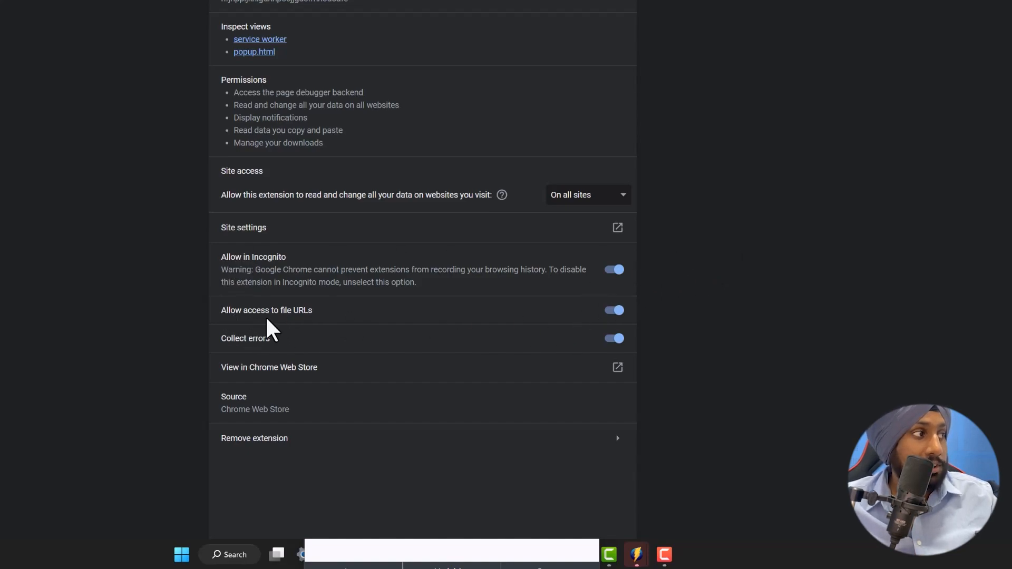
mouse_move(292, 332)
type("FACEBOOK.CO")
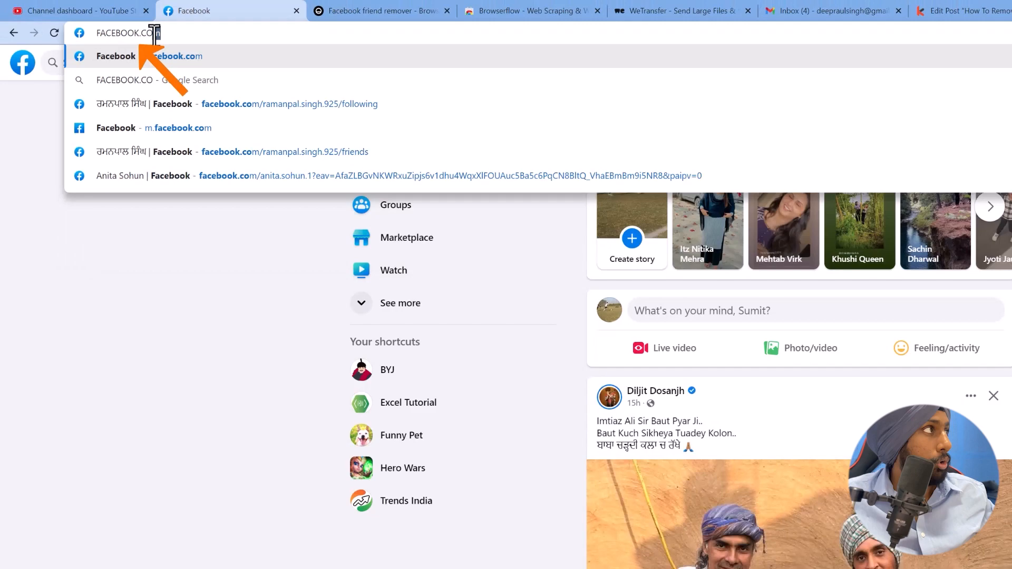
Load mobile Facebook by choosing the m.facebook.com address-bar suggestion.
left_click(116, 56)
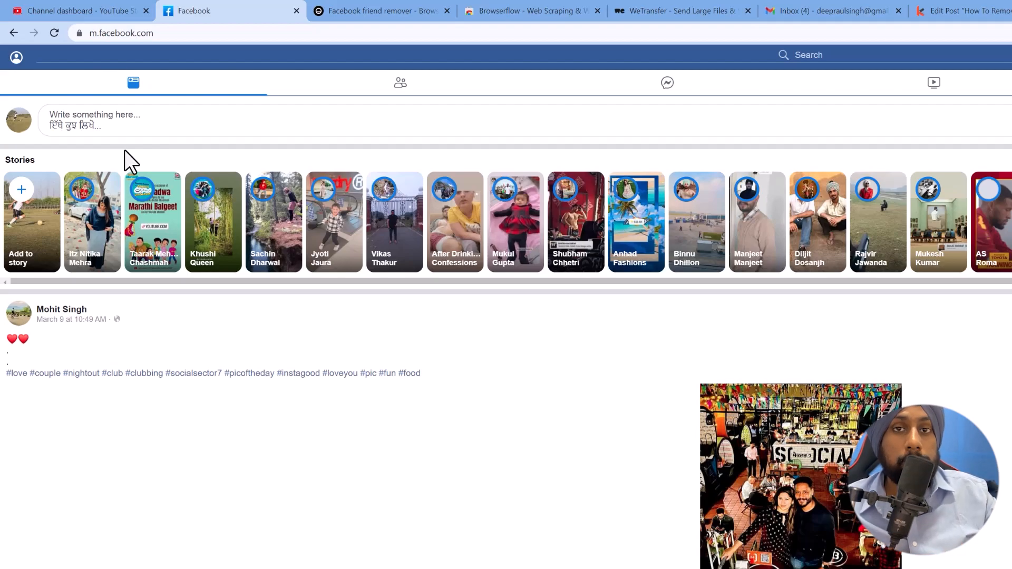
mouse_move(174, 230)
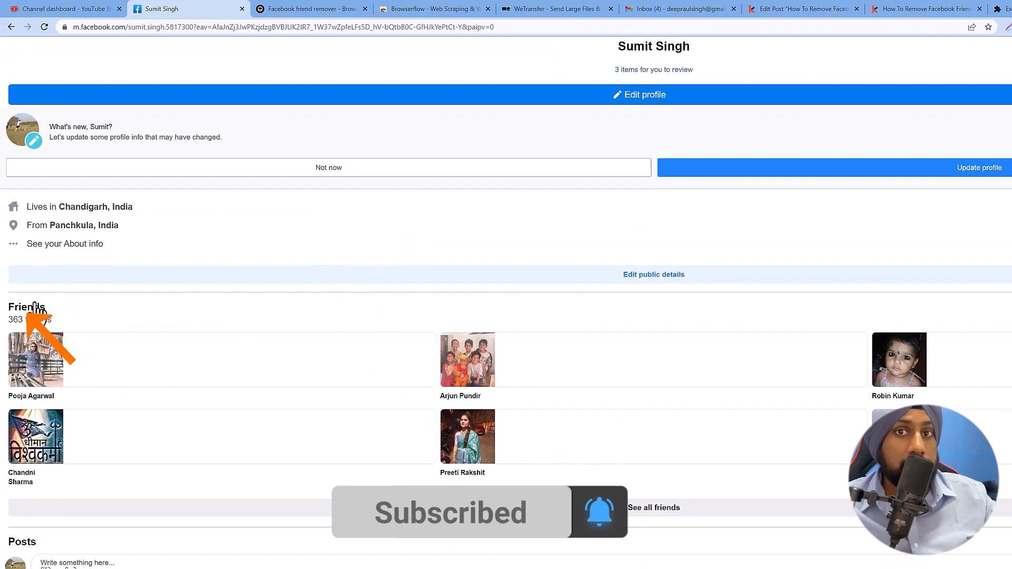
Show the profile's full friends list, then switch to the 'Facebook friend remover' flow tab.
left_click(28, 307)
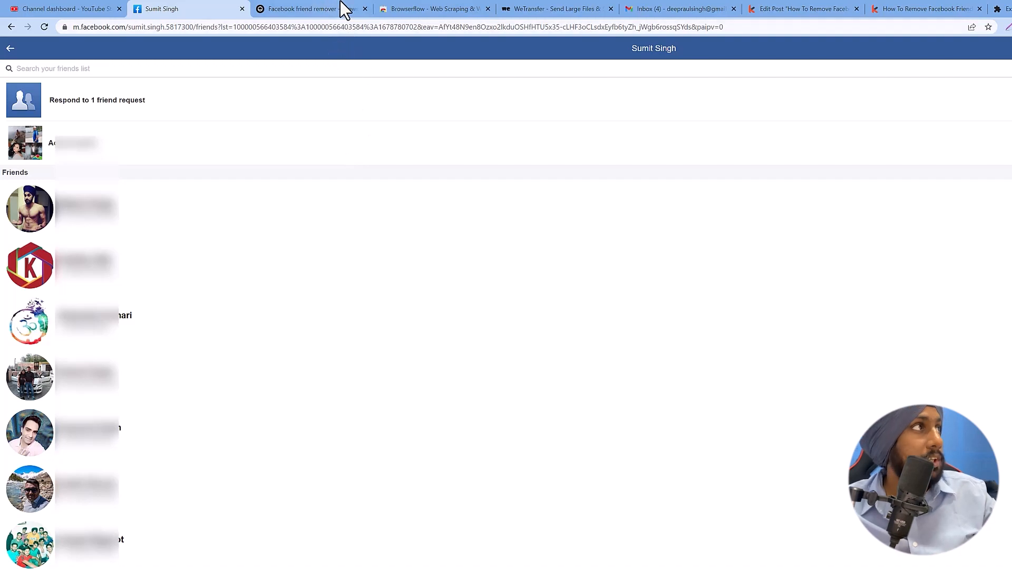
left_click(315, 8)
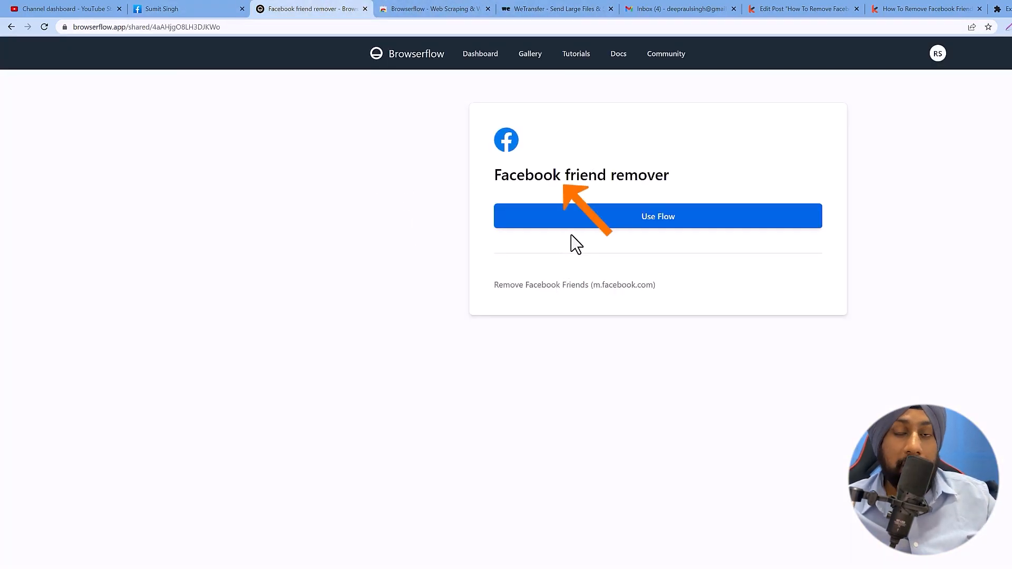
mouse_move(593, 234)
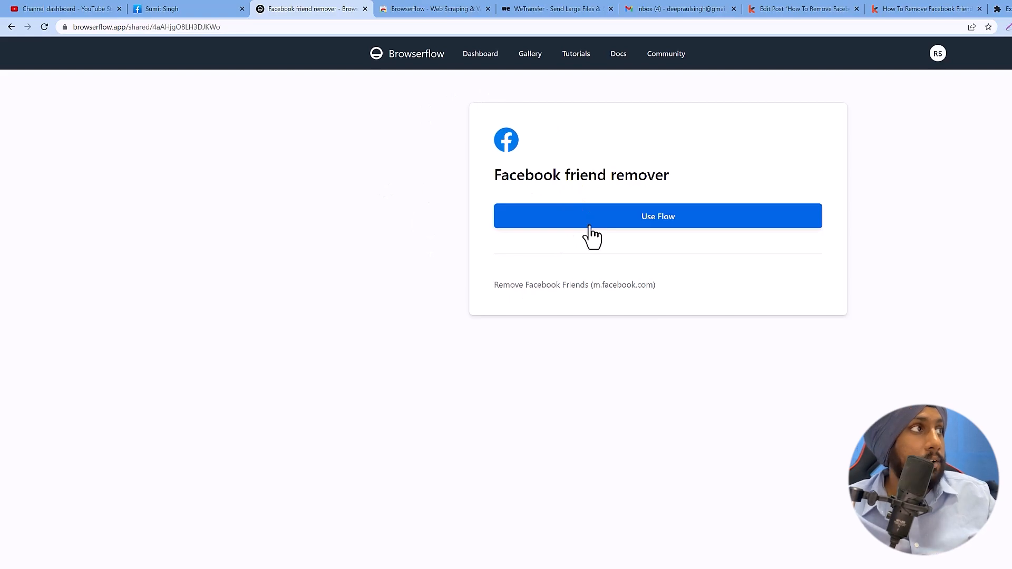
Add the shared flow with 'Use Flow' and return to the Facebook friends tab.
left_click(658, 216)
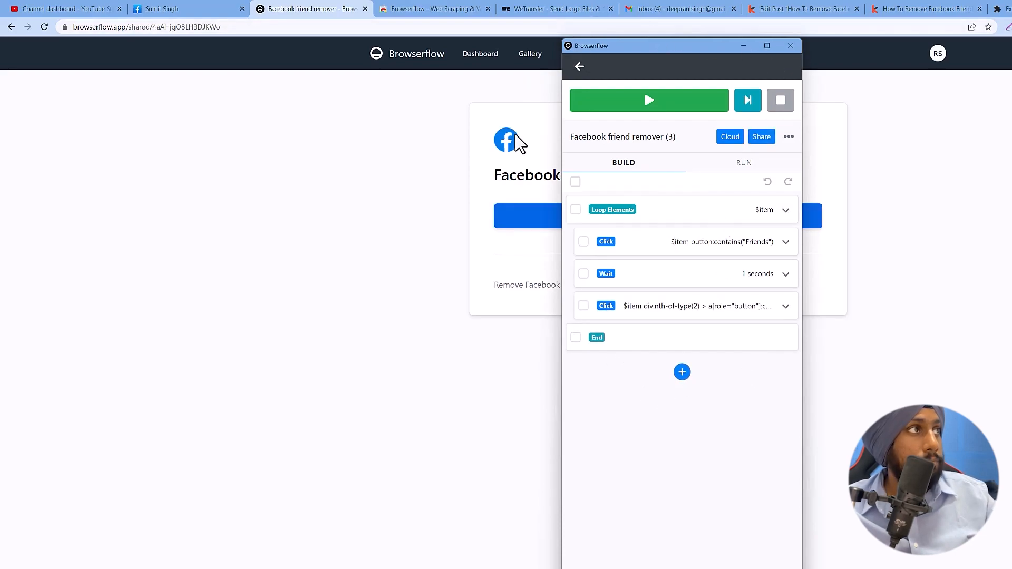
mouse_move(442, 379)
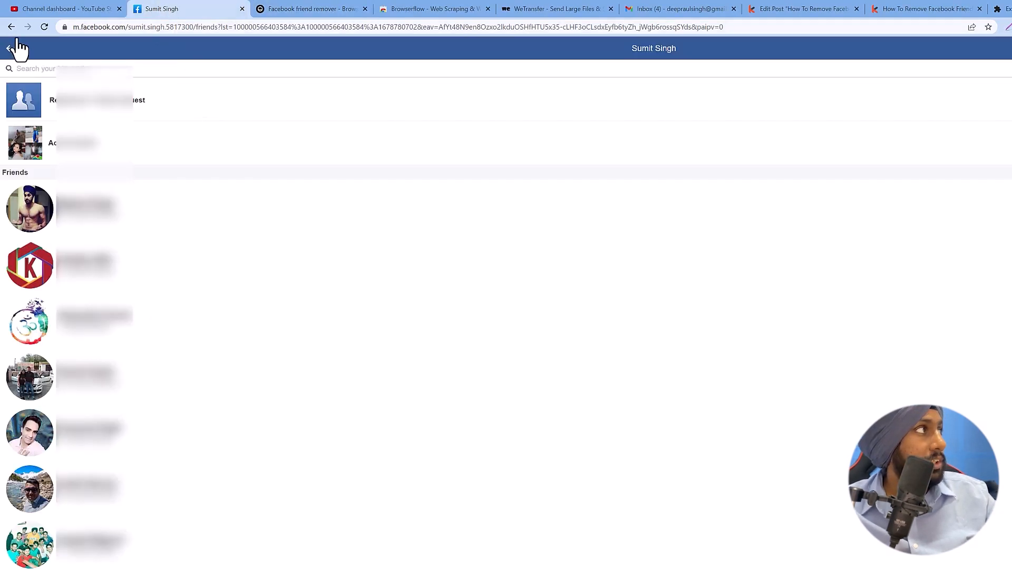
left_click(13, 27)
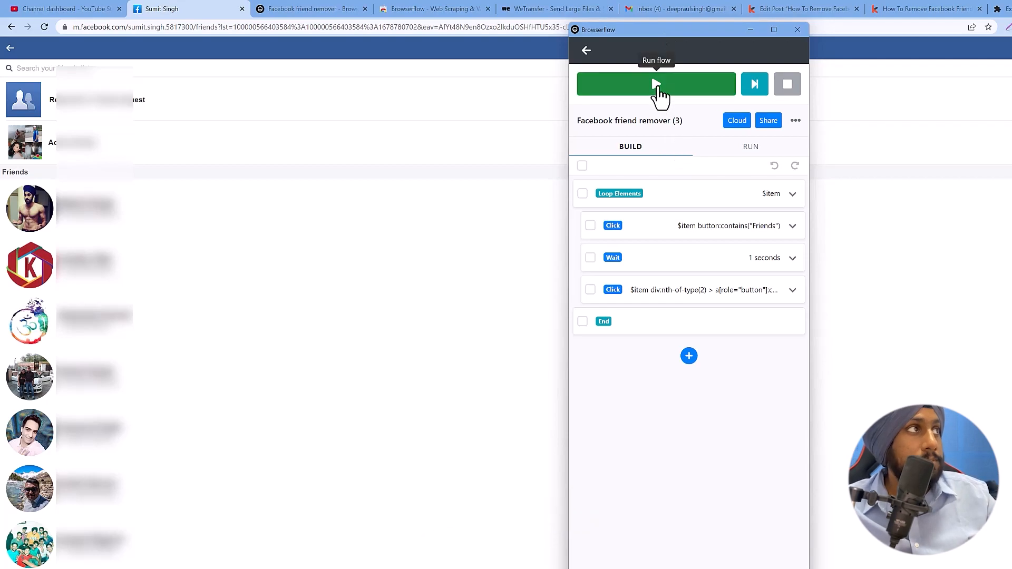
Start the friend remover flow so it loops through Unfriend on each listed friend.
left_click(656, 85)
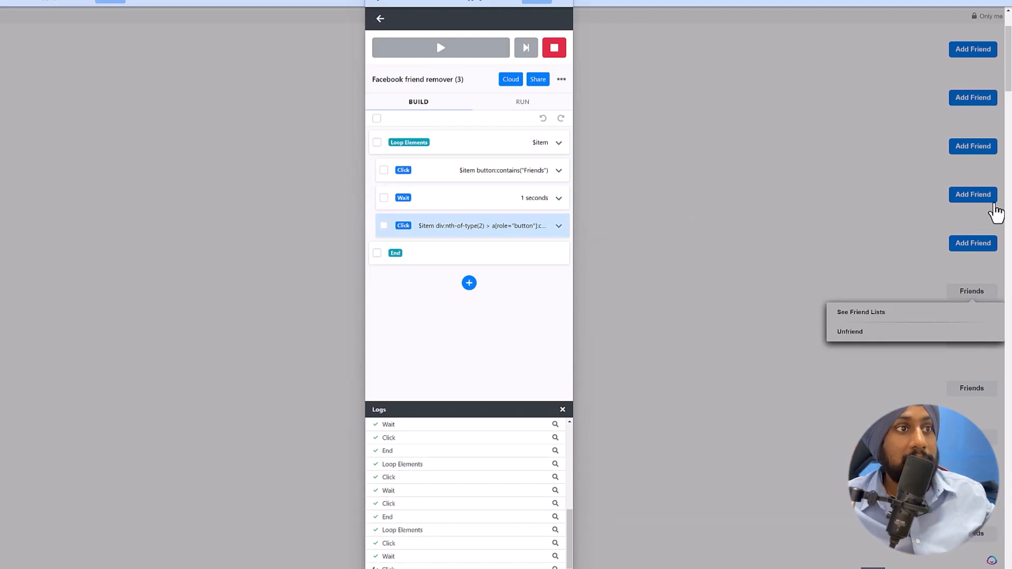
mouse_move(555, 48)
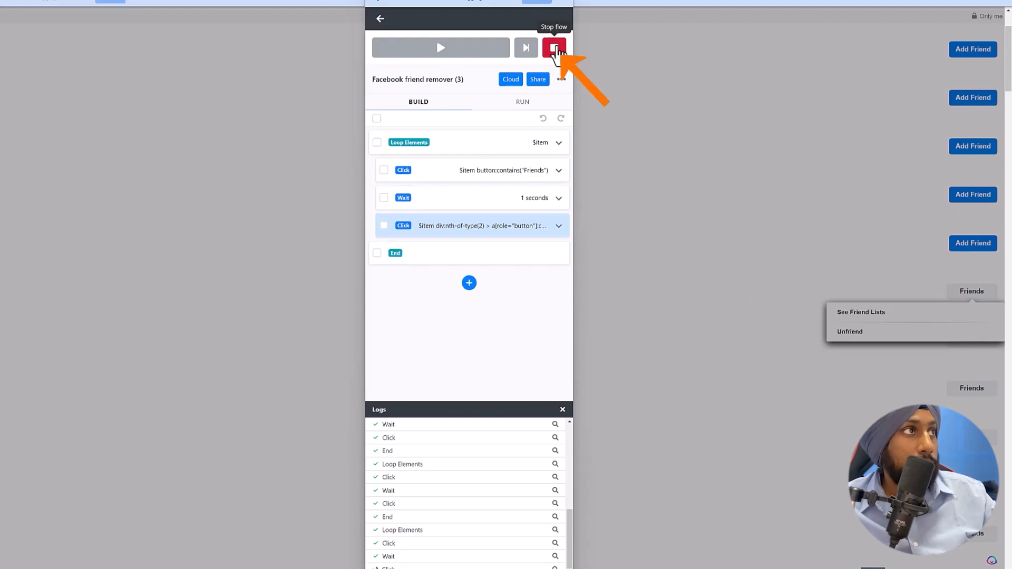
Stop the running flow, then run it again over the refreshed friends list.
left_click(551, 48)
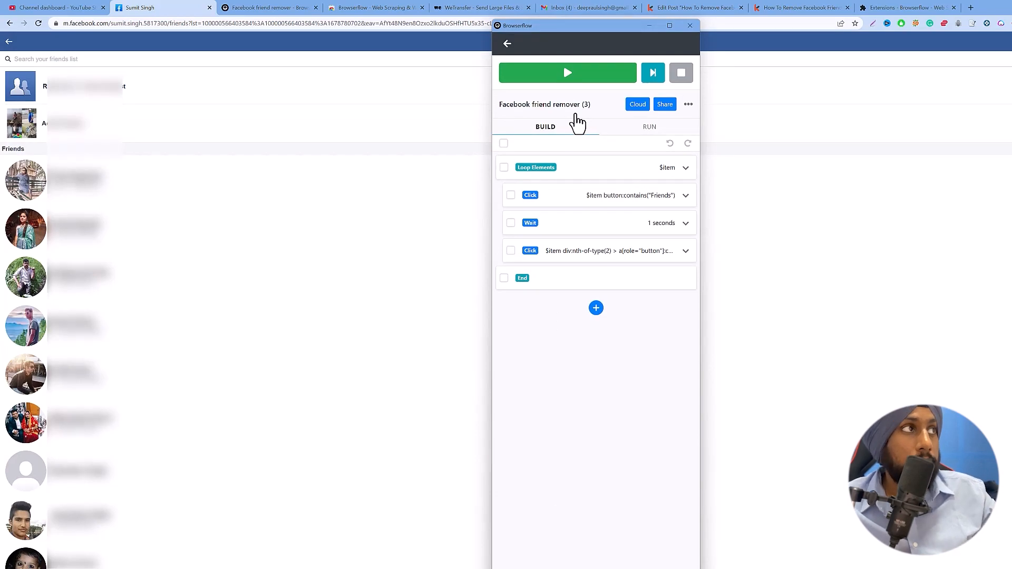
mouse_move(567, 73)
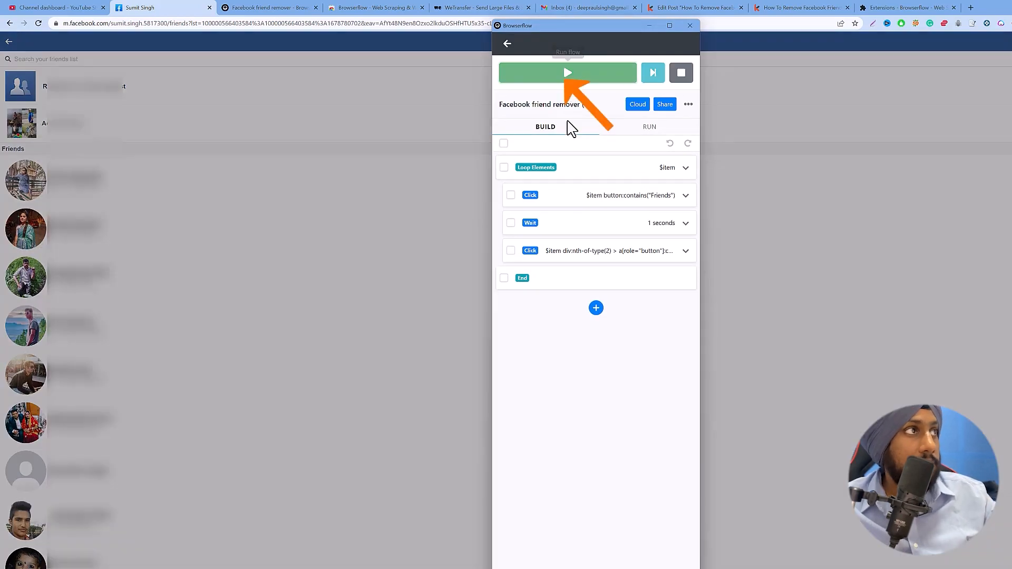
left_click(567, 73)
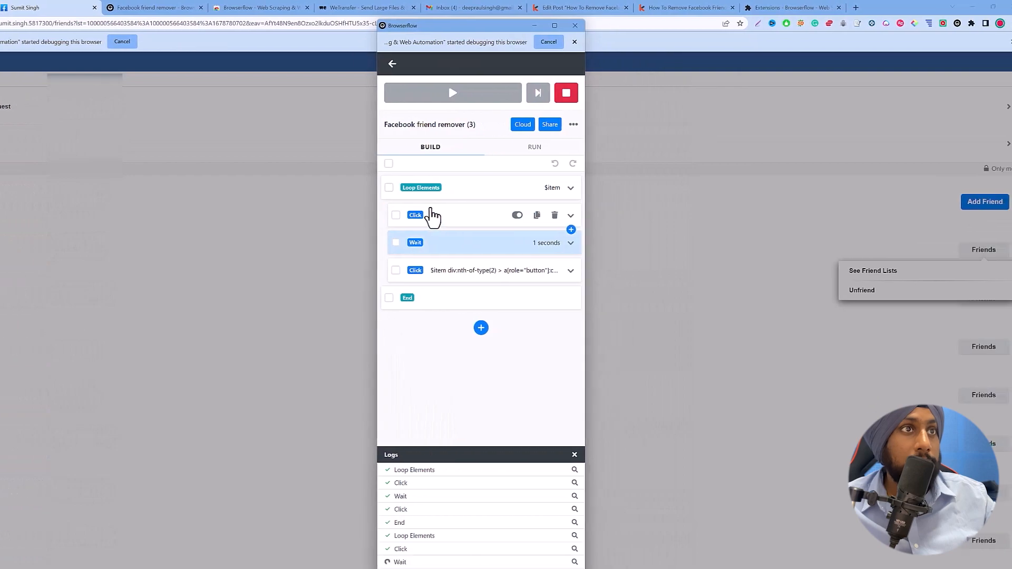